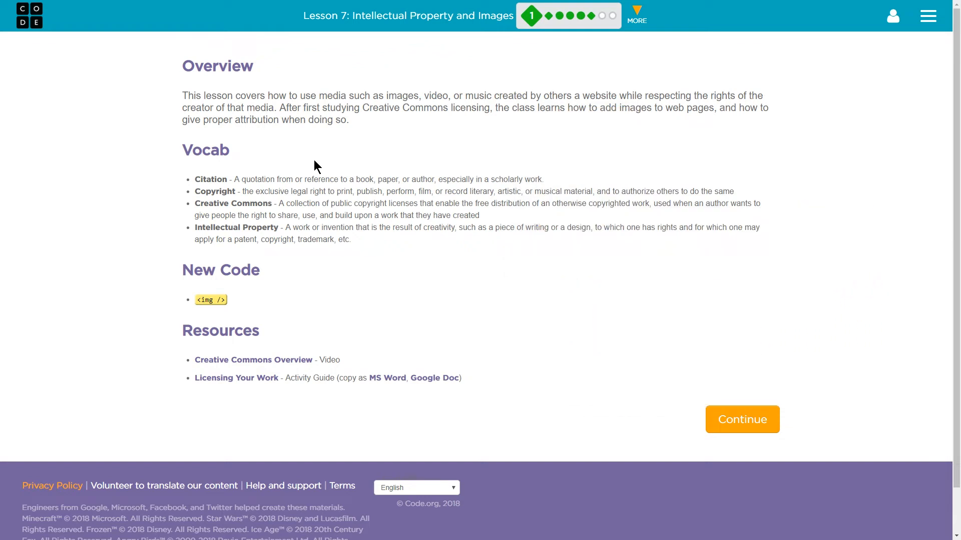
{"action": "mouse_move", "coordinate": [337, 111]}
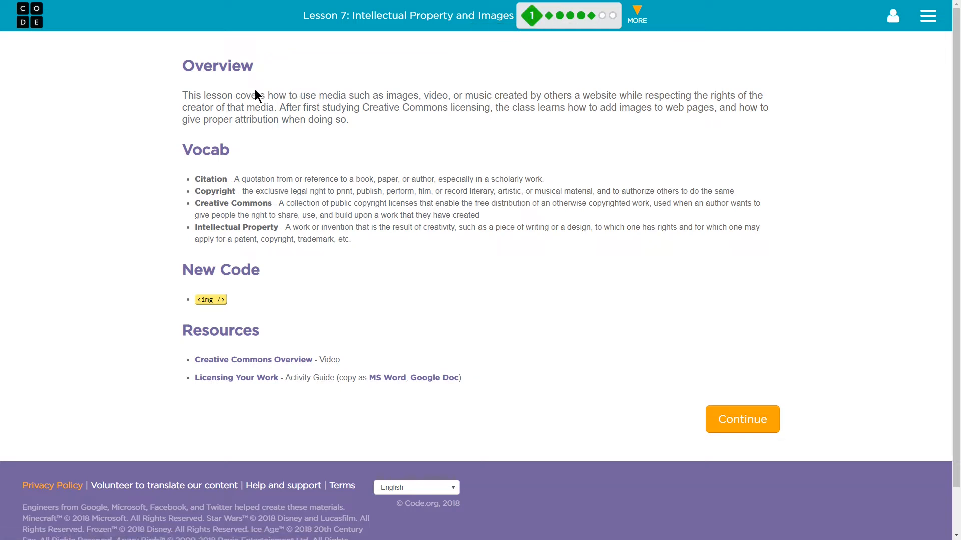
{"action": "mouse_move", "coordinate": [389, 179]}
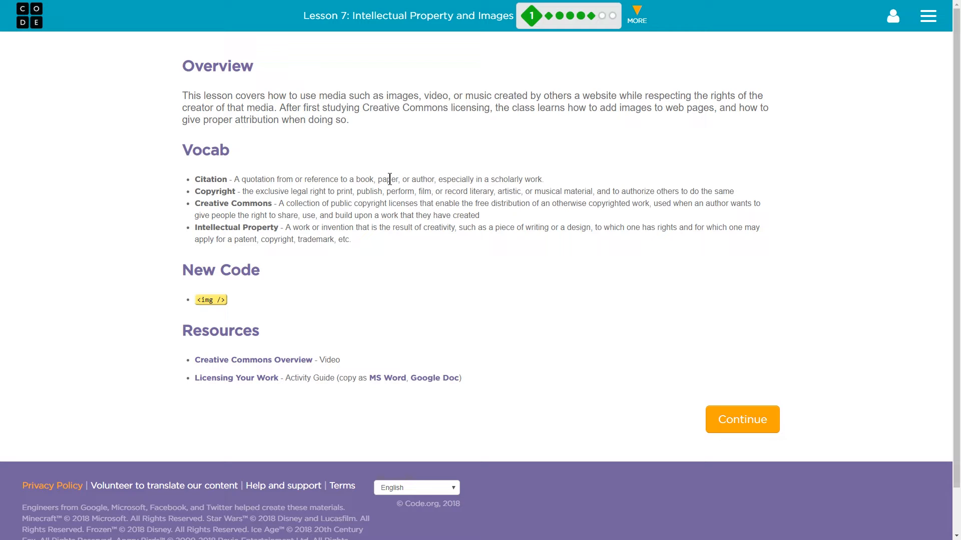
{"action": "mouse_move", "coordinate": [573, 150]}
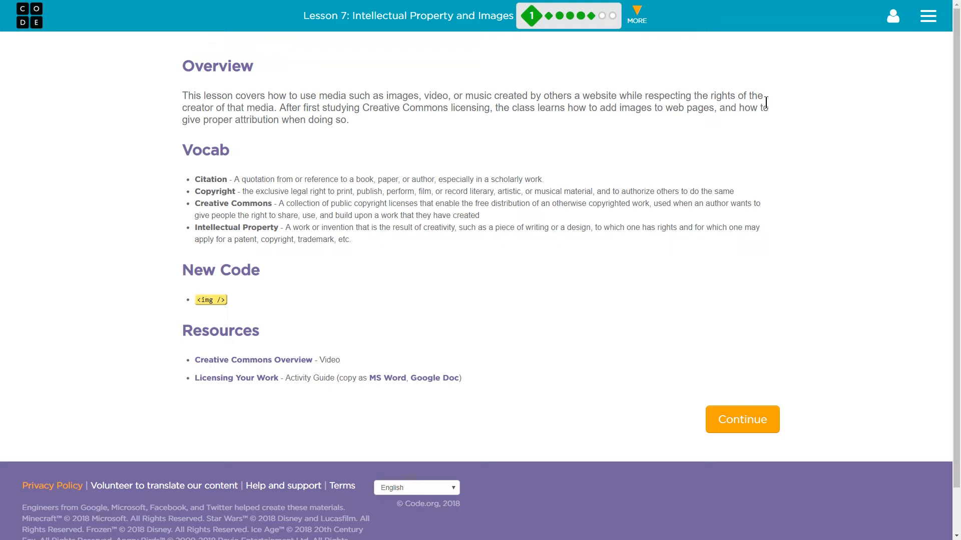
{"action": "mouse_move", "coordinate": [315, 140]}
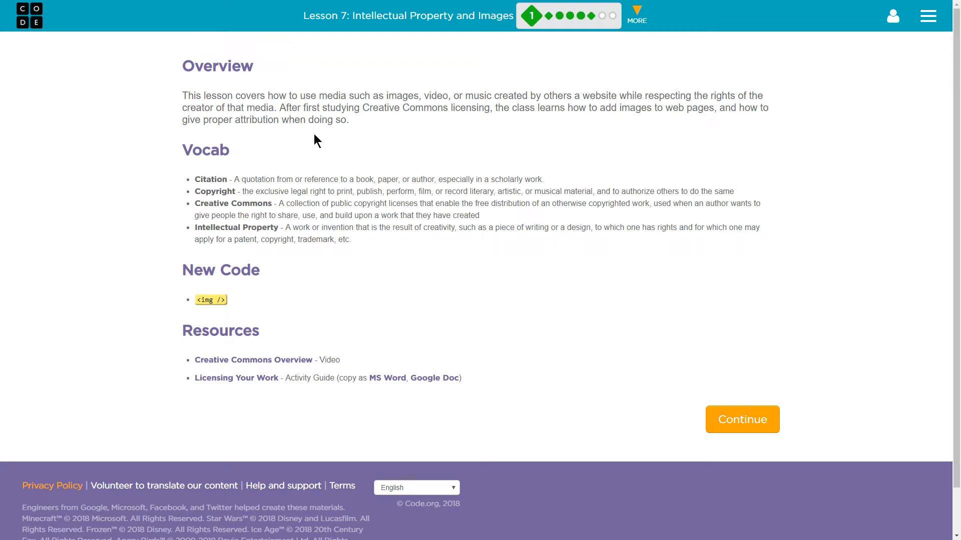
{"action": "mouse_move", "coordinate": [554, 100]}
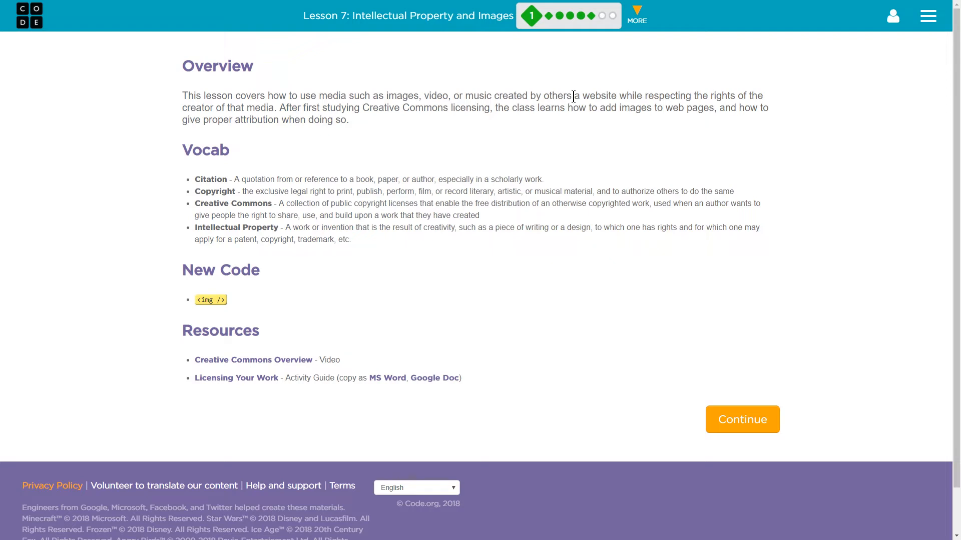
{"action": "mouse_move", "coordinate": [422, 96]}
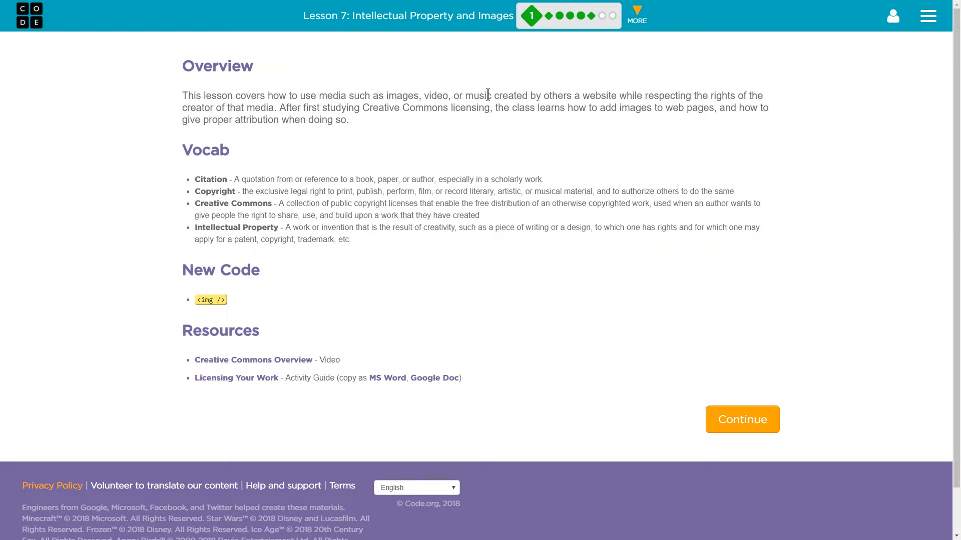
{"action": "mouse_move", "coordinate": [684, 108]}
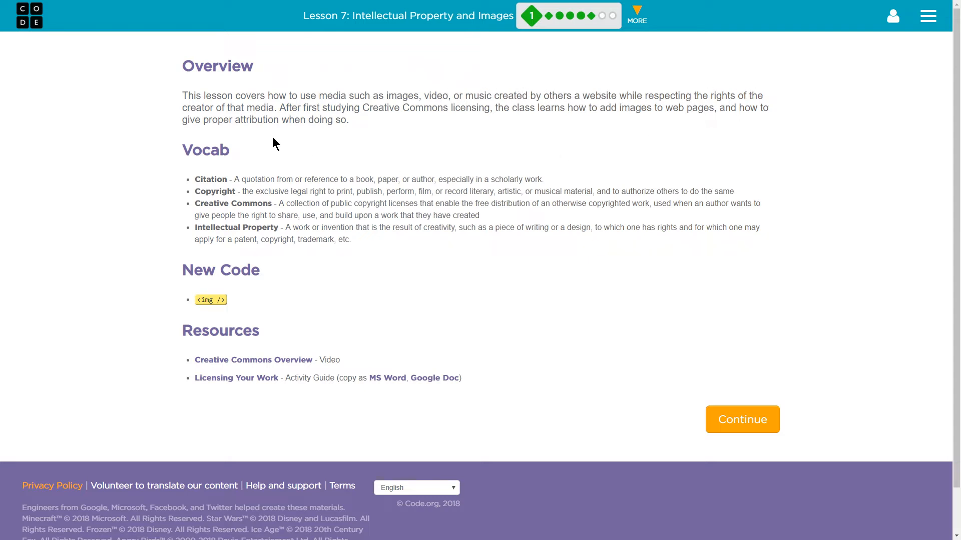
{"action": "mouse_move", "coordinate": [352, 147]}
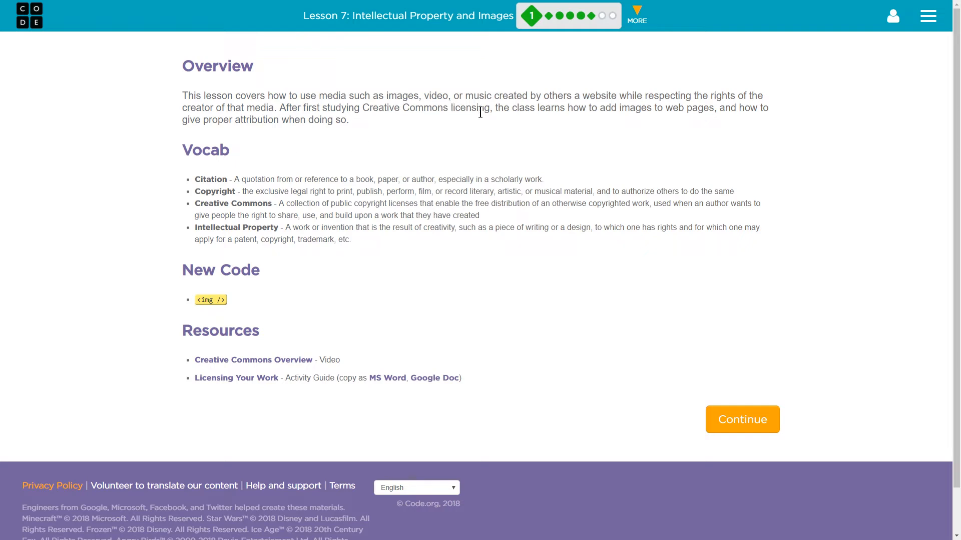
{"action": "mouse_move", "coordinate": [564, 123]}
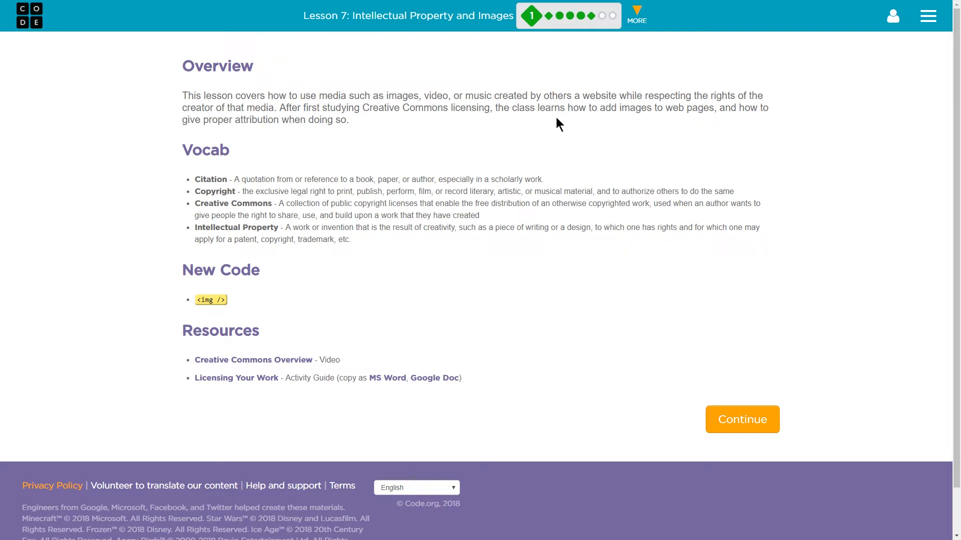
{"action": "mouse_move", "coordinate": [403, 150]}
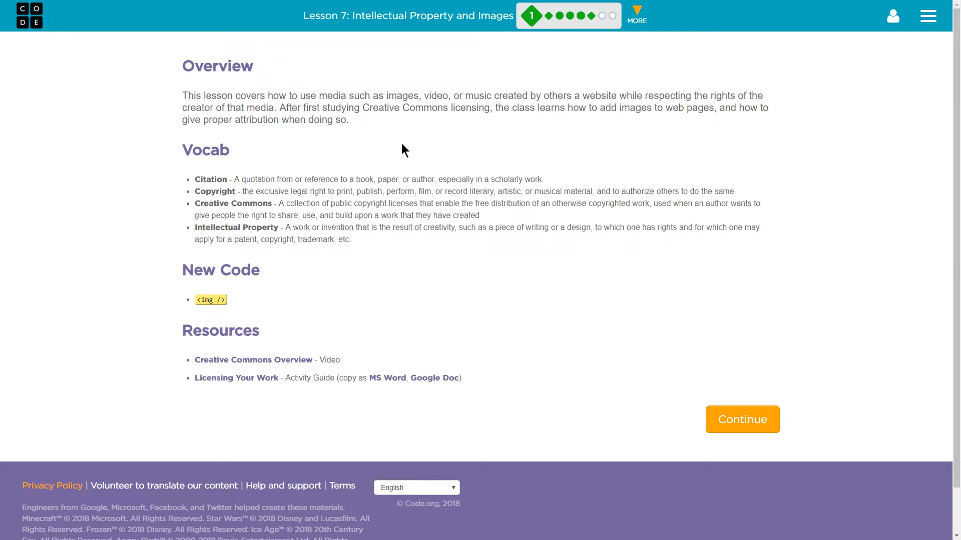
{"action": "mouse_move", "coordinate": [399, 147]}
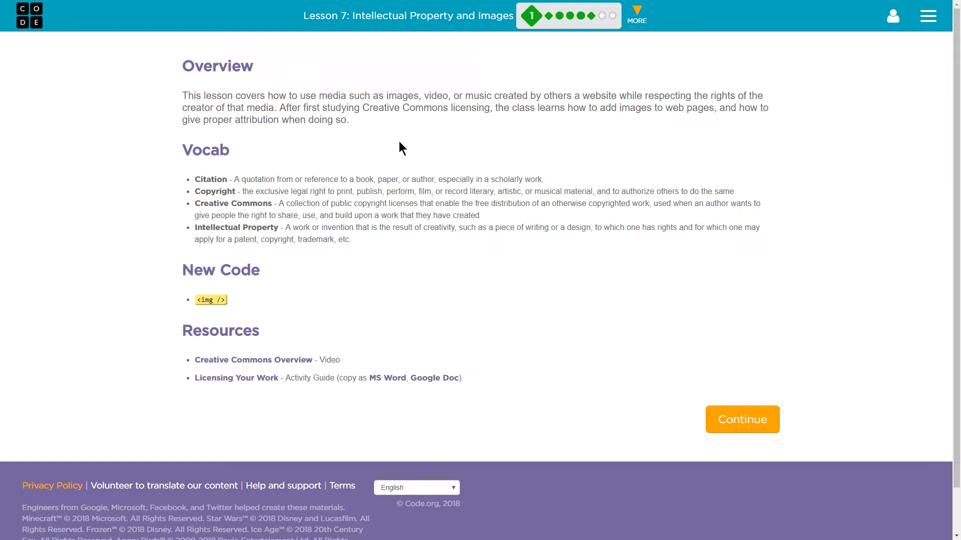
{"action": "mouse_move", "coordinate": [292, 178]}
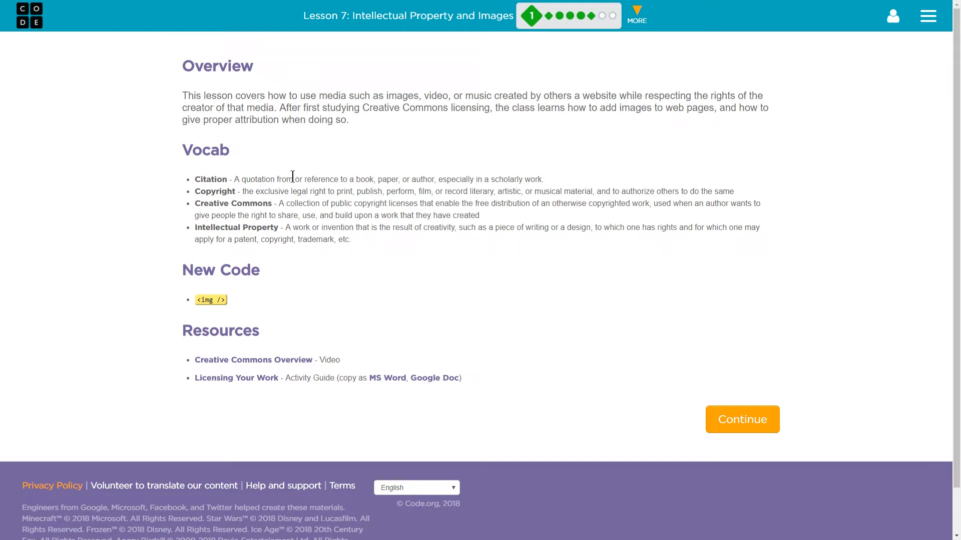
{"action": "mouse_move", "coordinate": [307, 162]}
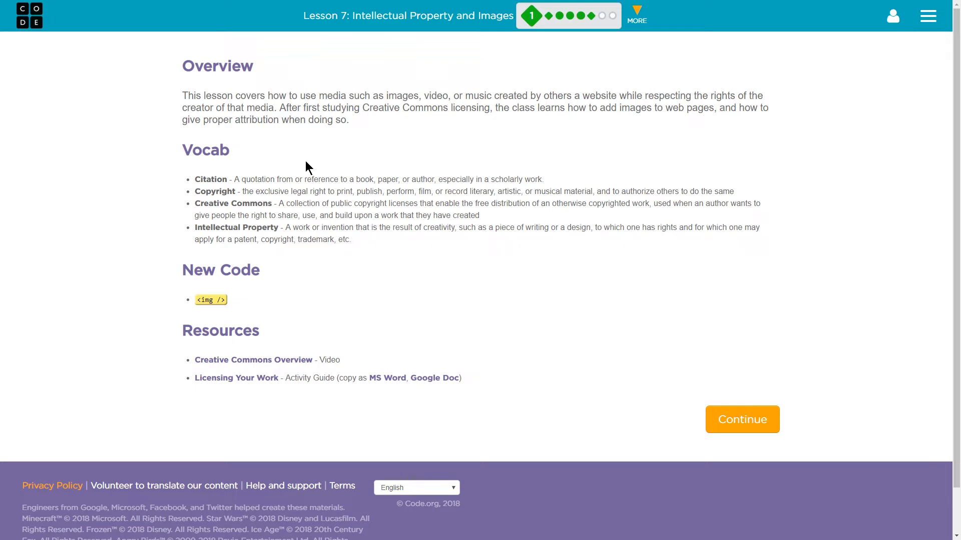
{"action": "mouse_move", "coordinate": [242, 176]}
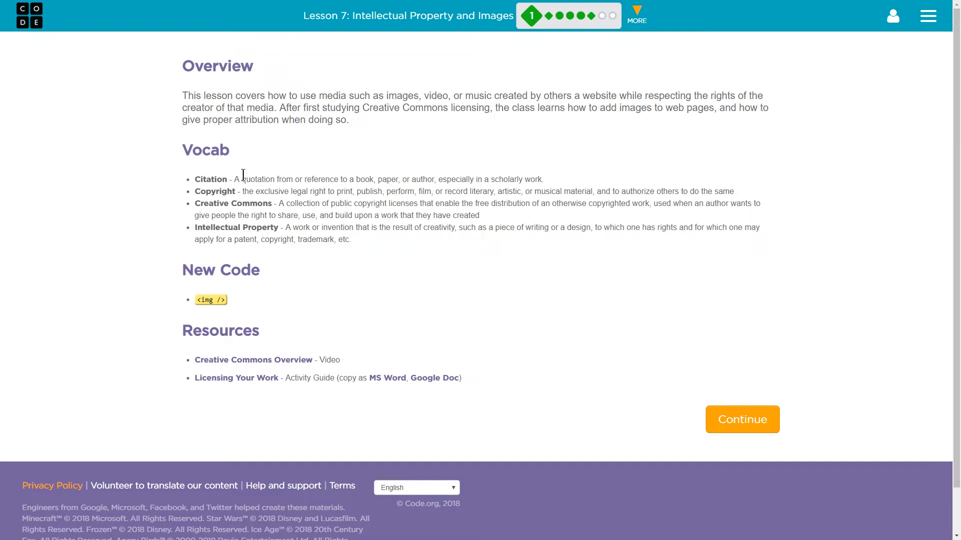
{"action": "mouse_move", "coordinate": [328, 178]}
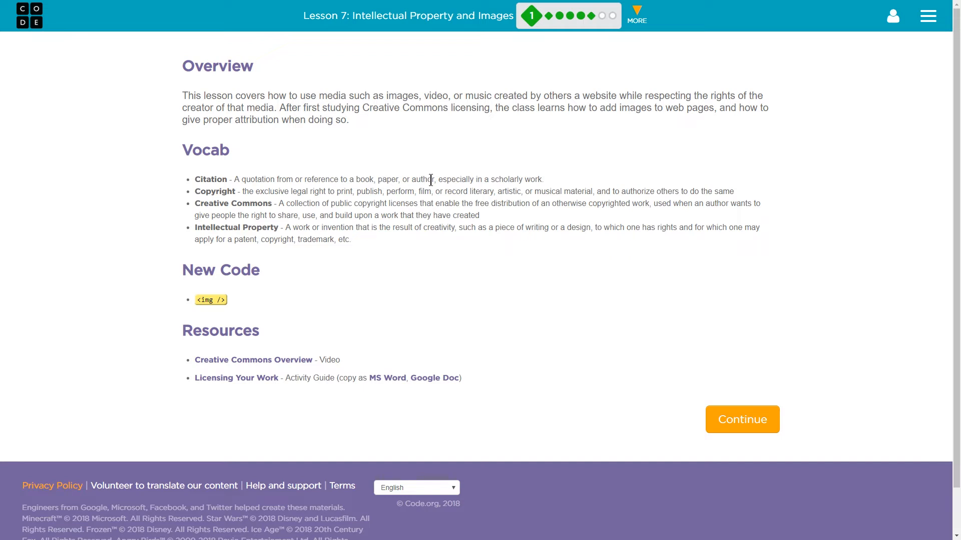
{"action": "mouse_move", "coordinate": [280, 180]}
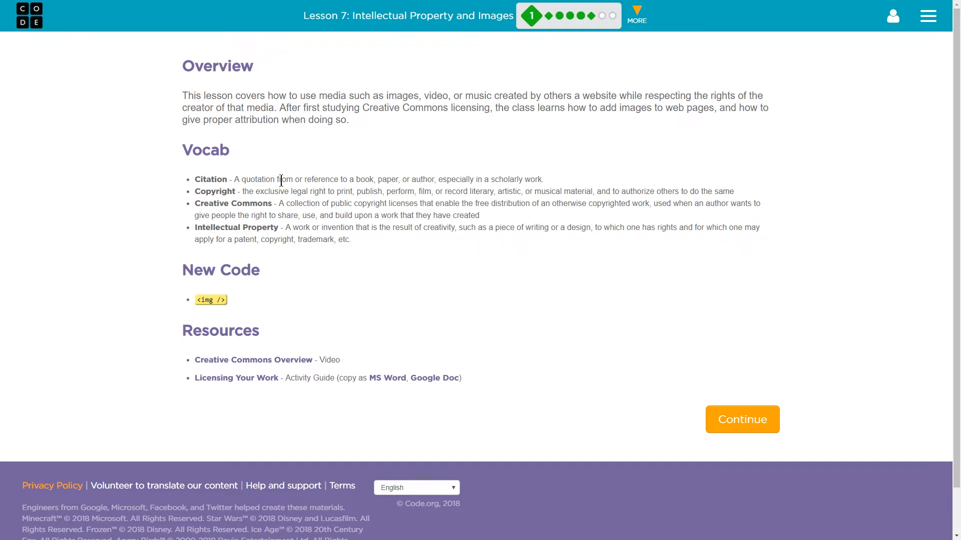
{"action": "mouse_move", "coordinate": [290, 179]}
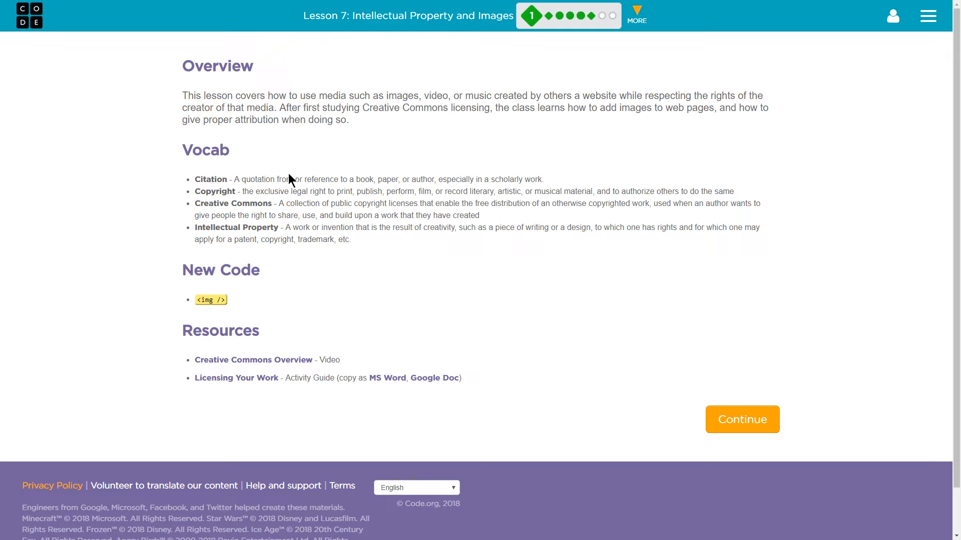
{"action": "mouse_move", "coordinate": [214, 191]}
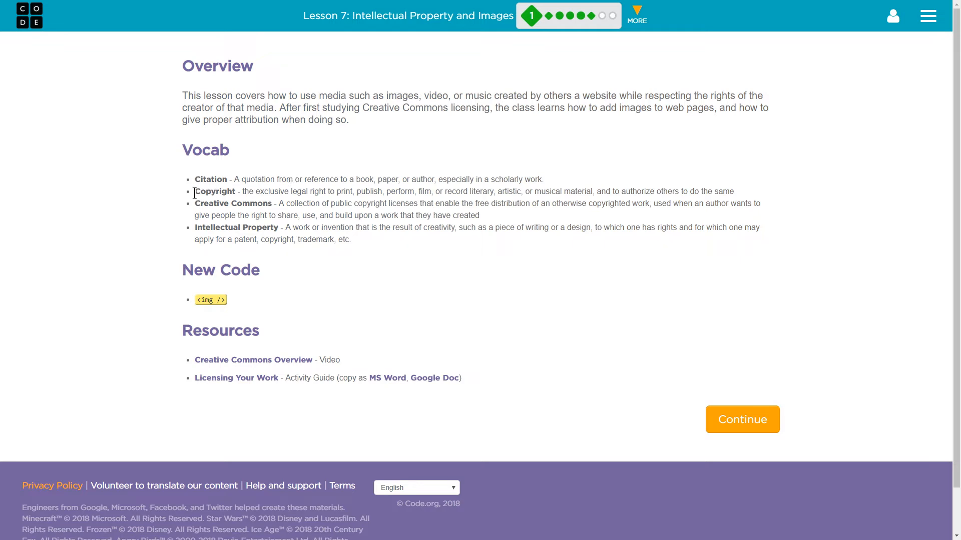
{"action": "mouse_move", "coordinate": [189, 195]}
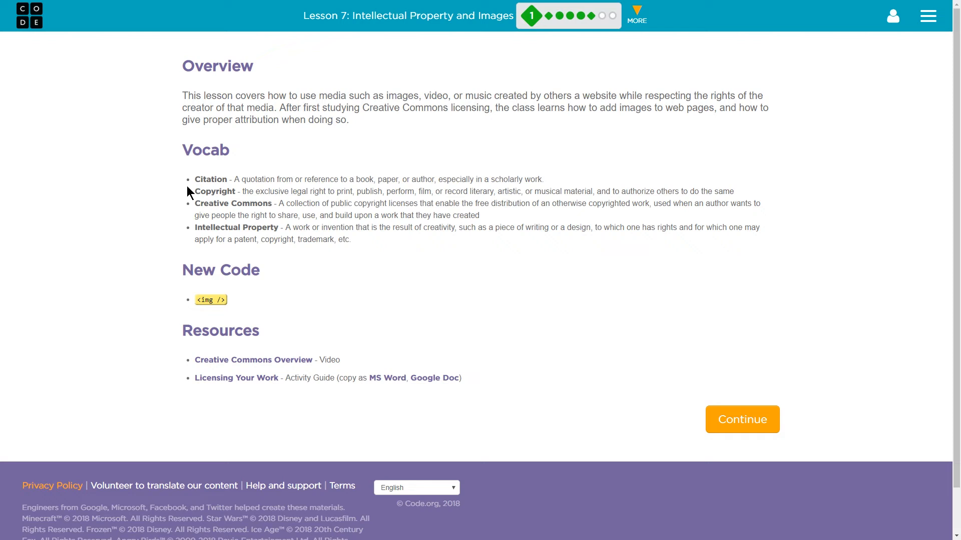
{"action": "mouse_move", "coordinate": [337, 212]}
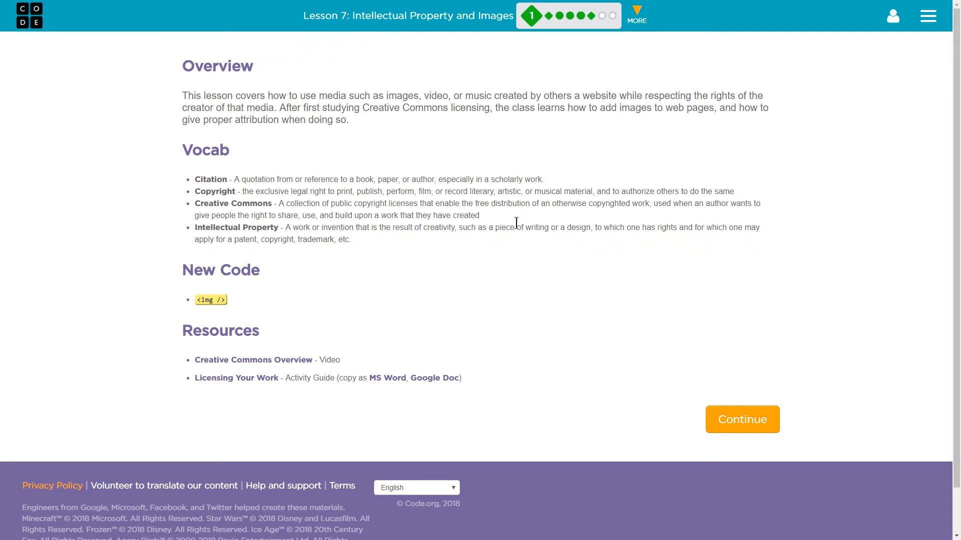
{"action": "mouse_move", "coordinate": [516, 227]}
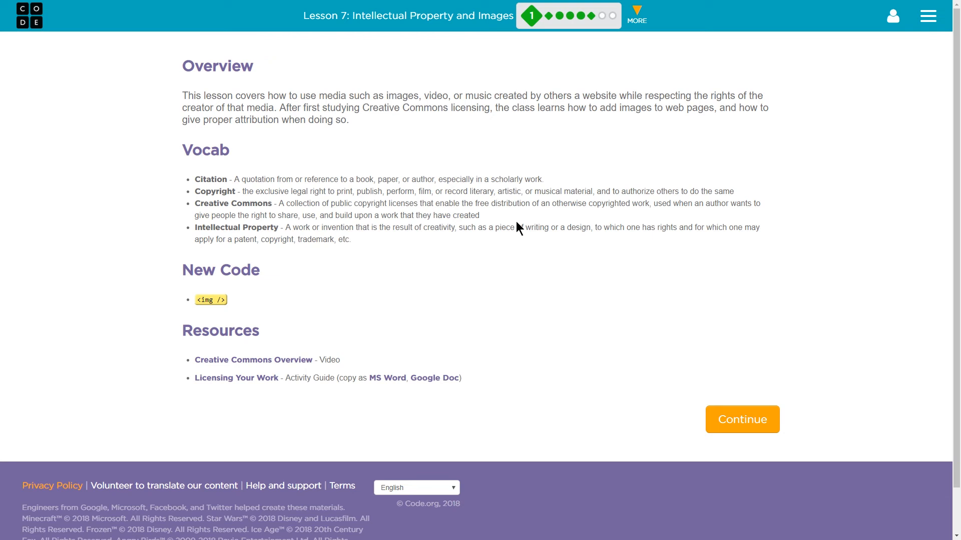
{"action": "mouse_move", "coordinate": [528, 220]}
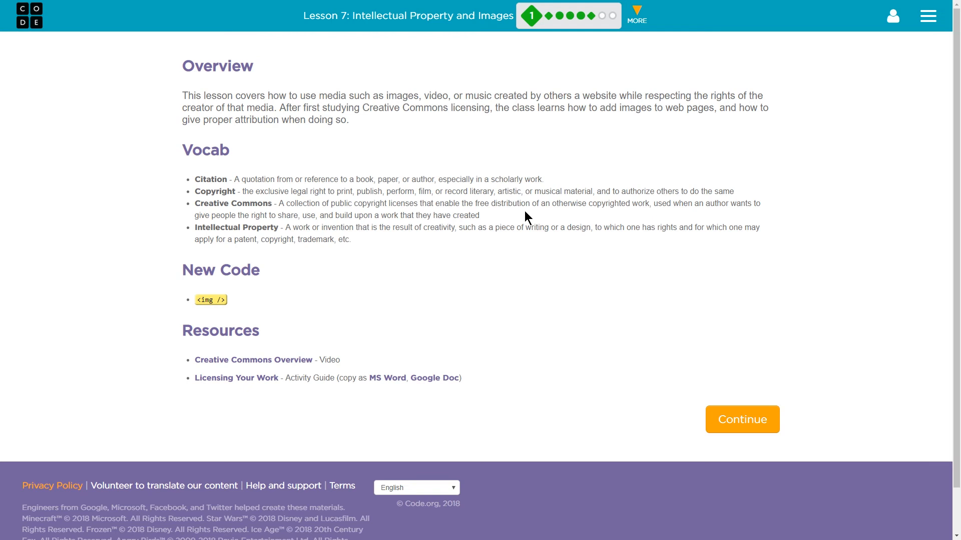
{"action": "mouse_move", "coordinate": [252, 241]}
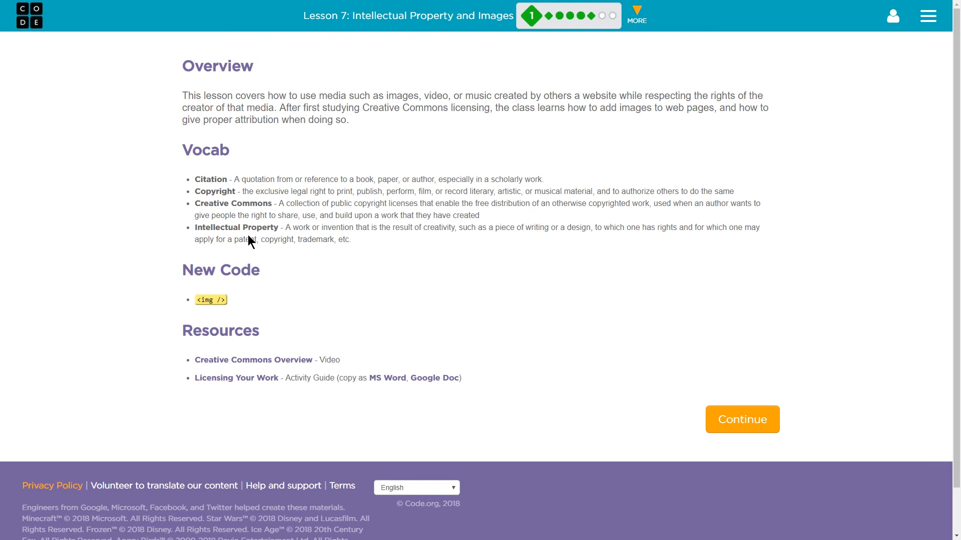
{"action": "mouse_move", "coordinate": [361, 251]}
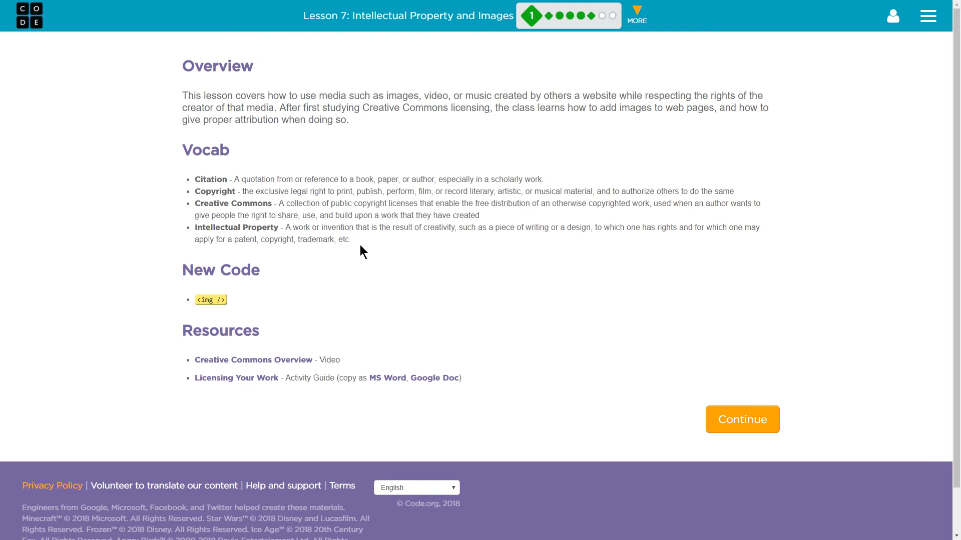
{"action": "mouse_move", "coordinate": [245, 214]}
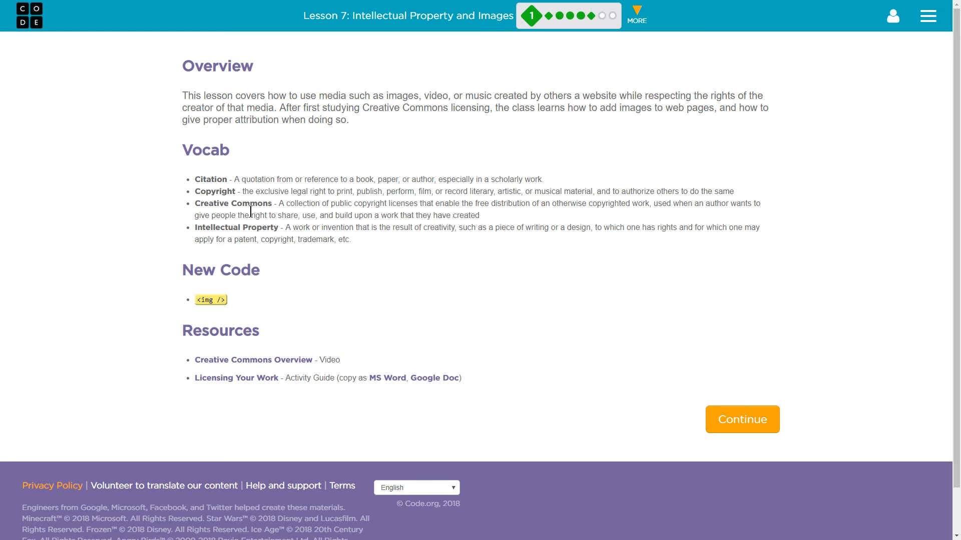
{"action": "mouse_move", "coordinate": [252, 216]}
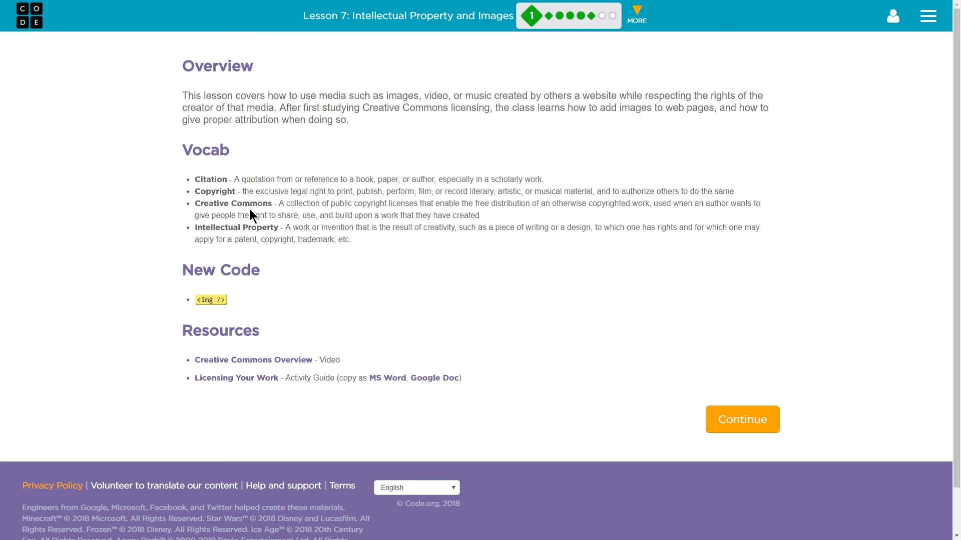
{"action": "mouse_move", "coordinate": [378, 268]}
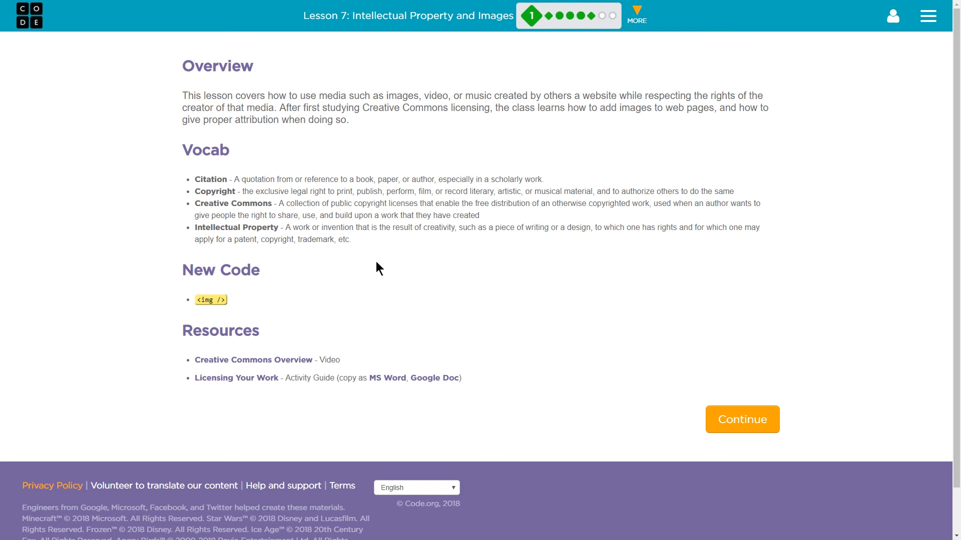
{"action": "mouse_move", "coordinate": [393, 204]}
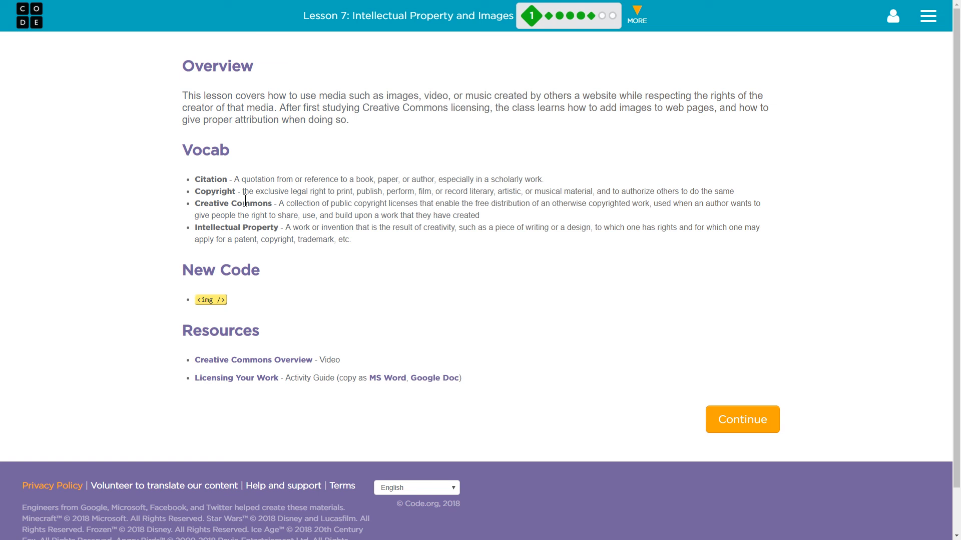
{"action": "mouse_move", "coordinate": [220, 288]}
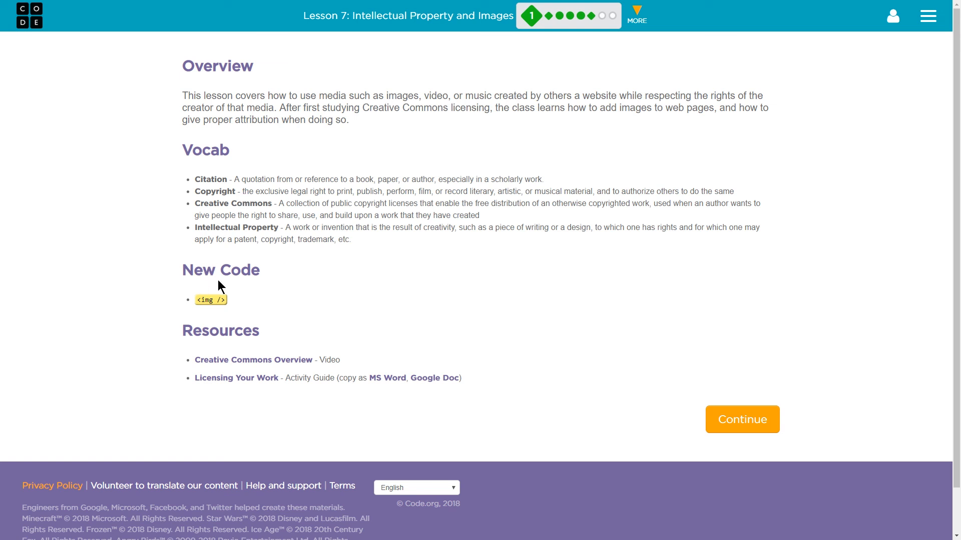
{"action": "mouse_move", "coordinate": [211, 300]}
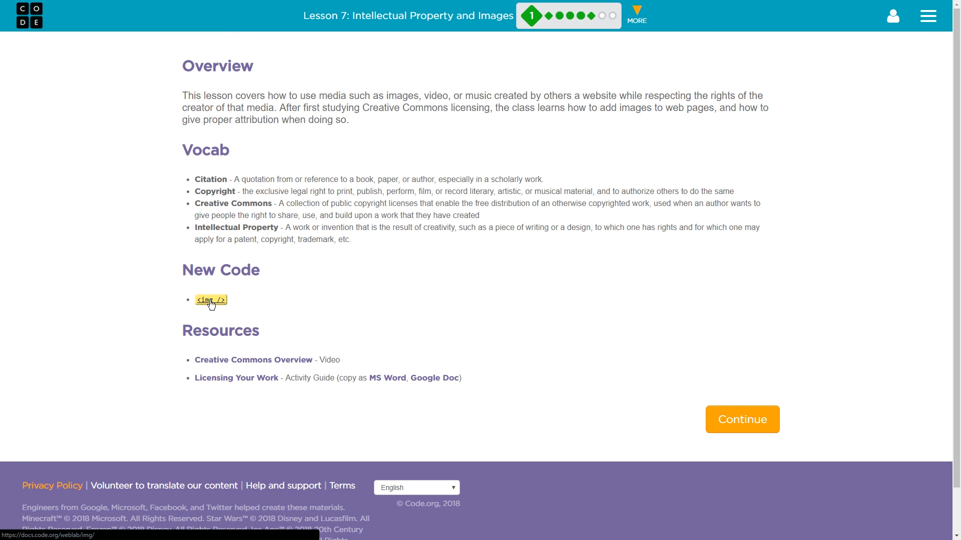
{"action": "mouse_move", "coordinate": [266, 302]}
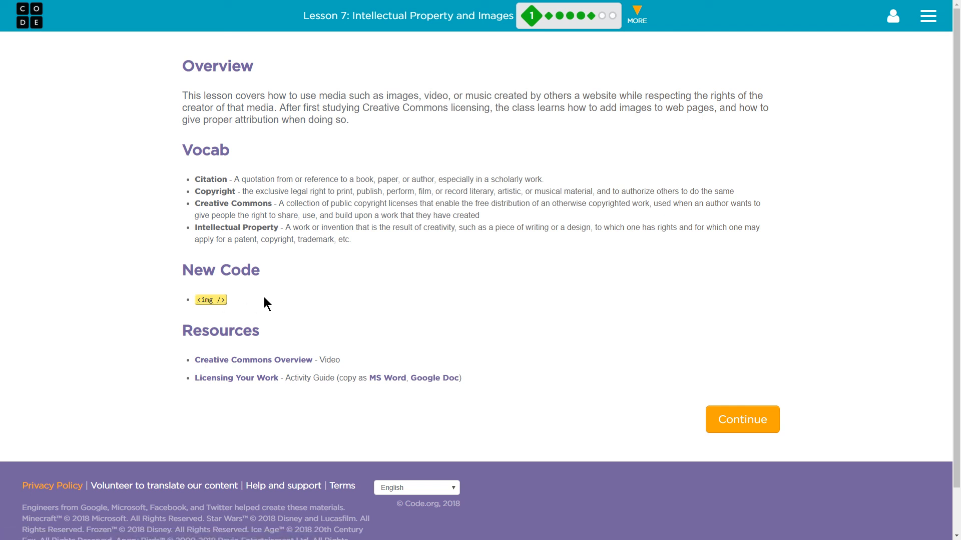
{"action": "mouse_move", "coordinate": [505, 349]}
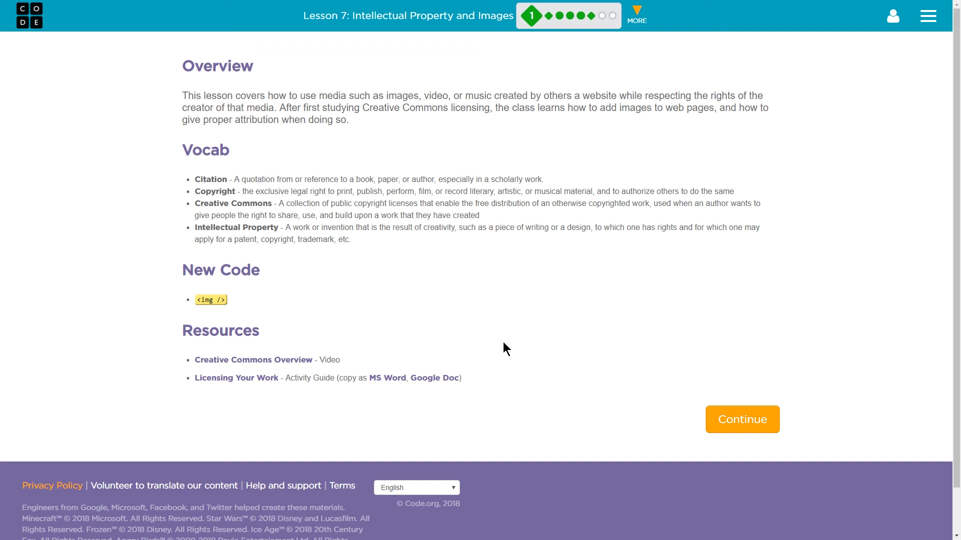
{"action": "mouse_move", "coordinate": [549, 344]}
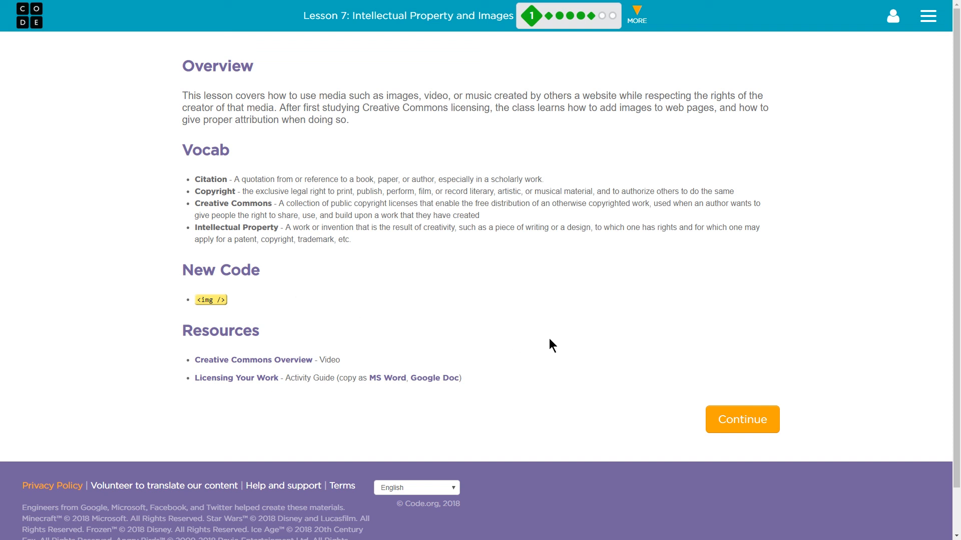